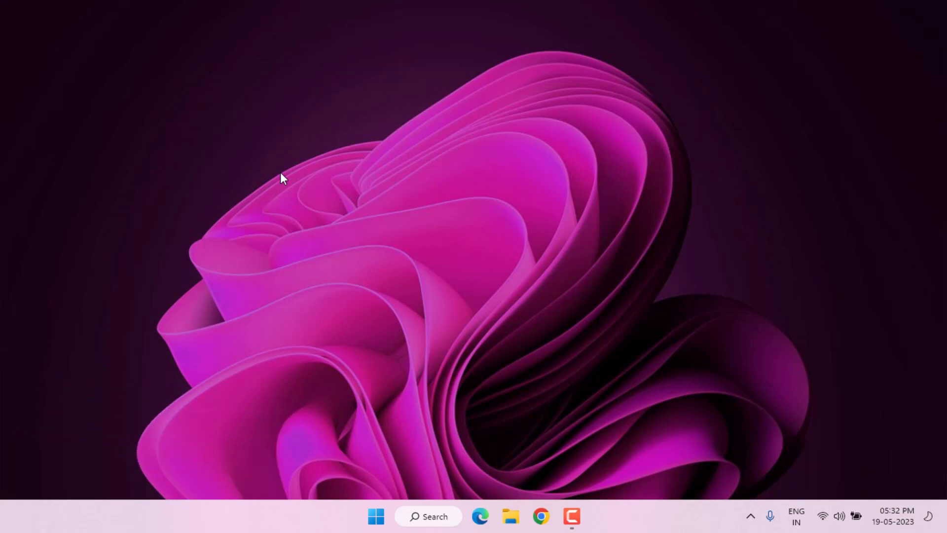
{"action": "mouse_move", "coordinate": [537, 429]}
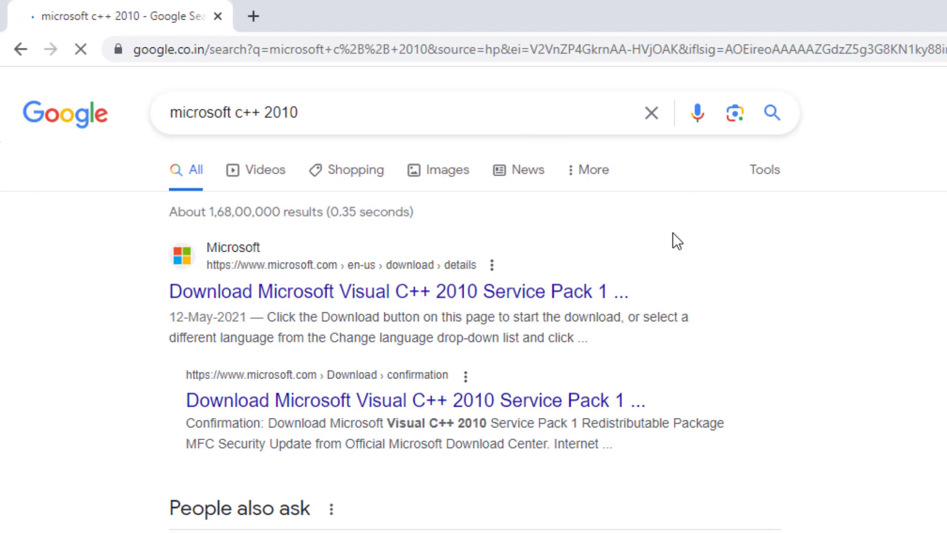
Download the 64-bit file vcredist_x64.exe from Microsoft's Visual C++ 2010 SP1 redistributable page
{"action": "left_click", "coordinate": [390, 291]}
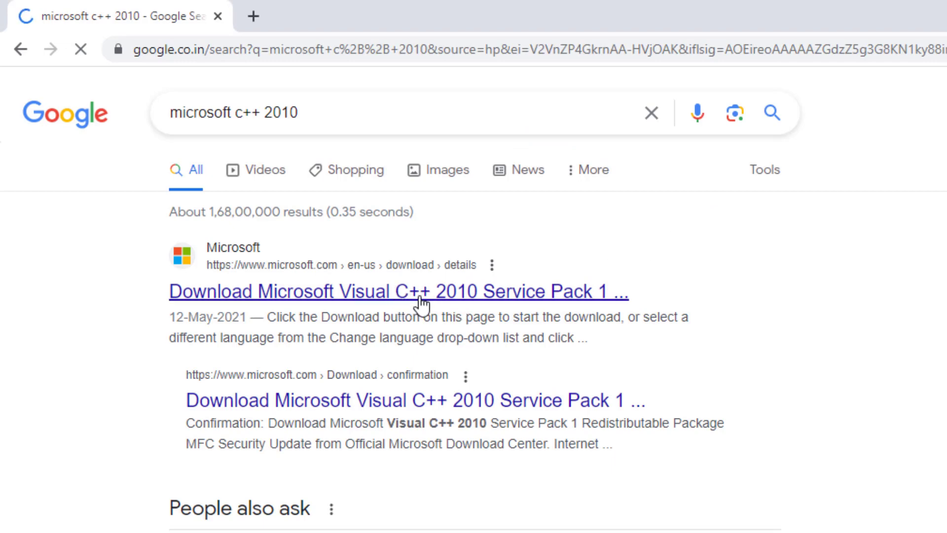
{"action": "left_click", "coordinate": [391, 291]}
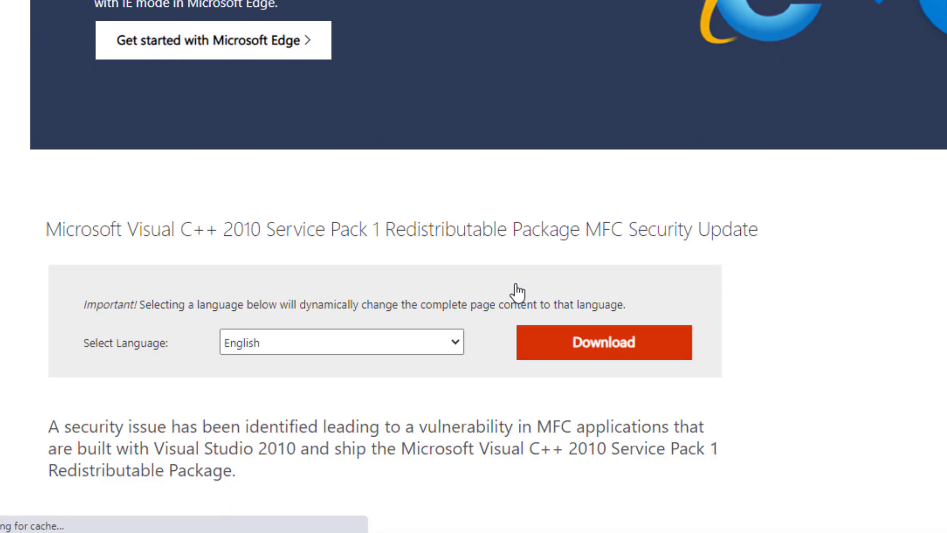
{"action": "left_click", "coordinate": [603, 343]}
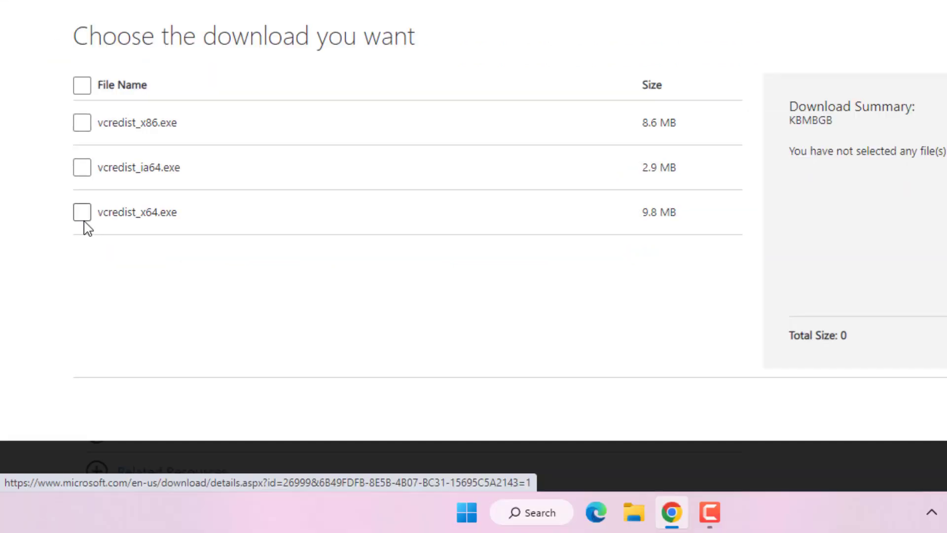
{"action": "left_click", "coordinate": [83, 212]}
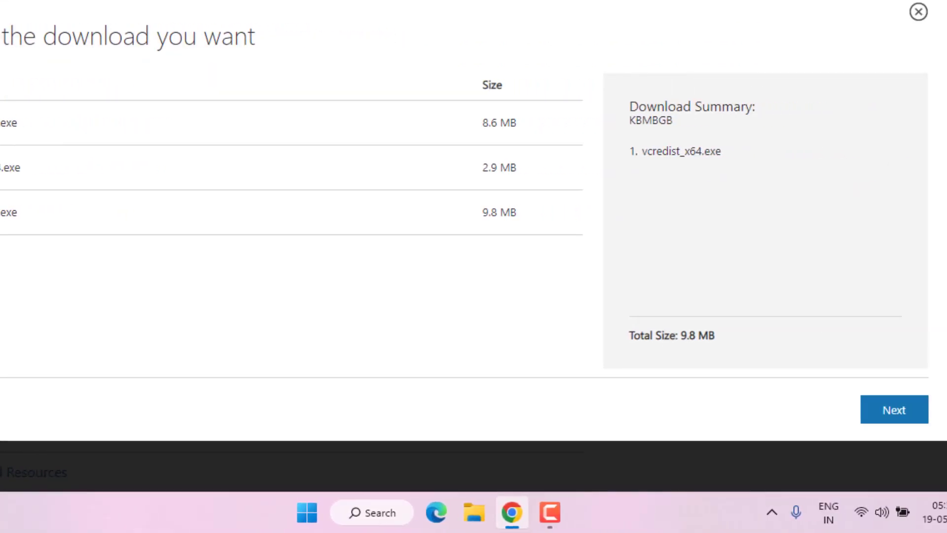
{"action": "left_click", "coordinate": [894, 410]}
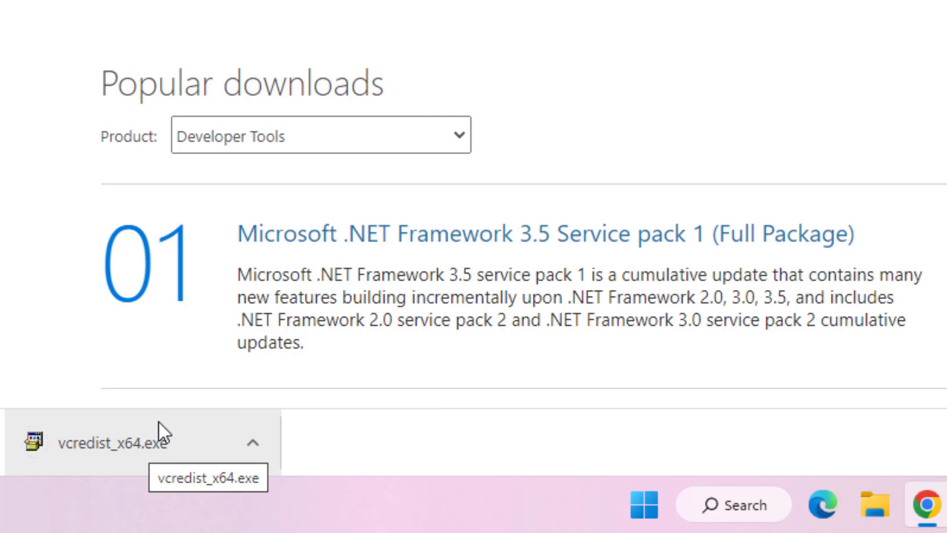
{"action": "mouse_move", "coordinate": [154, 441]}
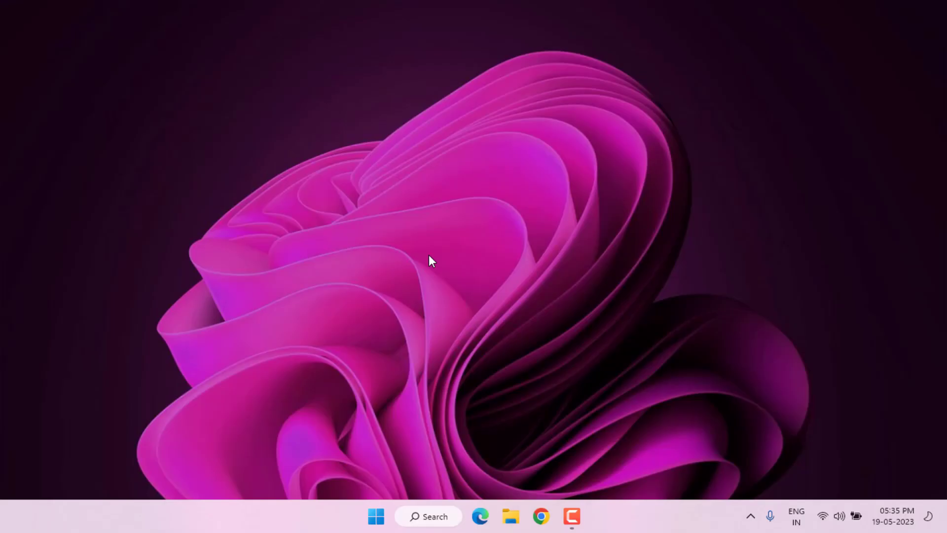
Search Start for 'epic games' and show the Epic Games Launcher shortcut's folder
{"action": "left_click", "coordinate": [375, 516]}
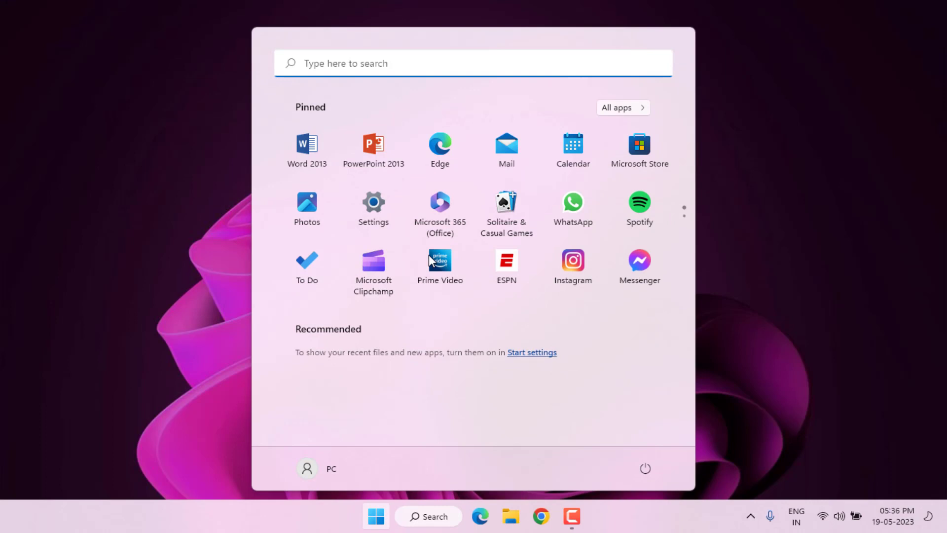
{"action": "type", "text": "epci"}
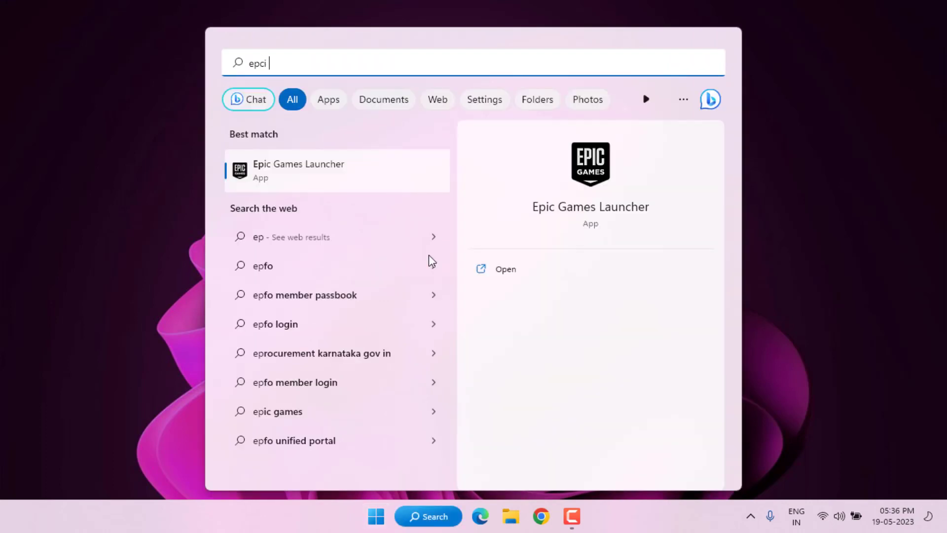
{"action": "type", "text": "epic games"}
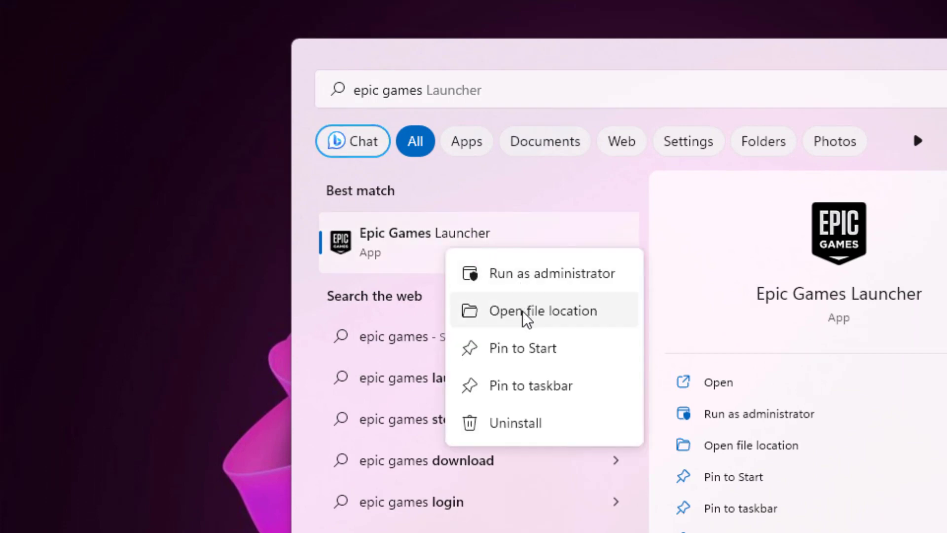
{"action": "left_click", "coordinate": [541, 311]}
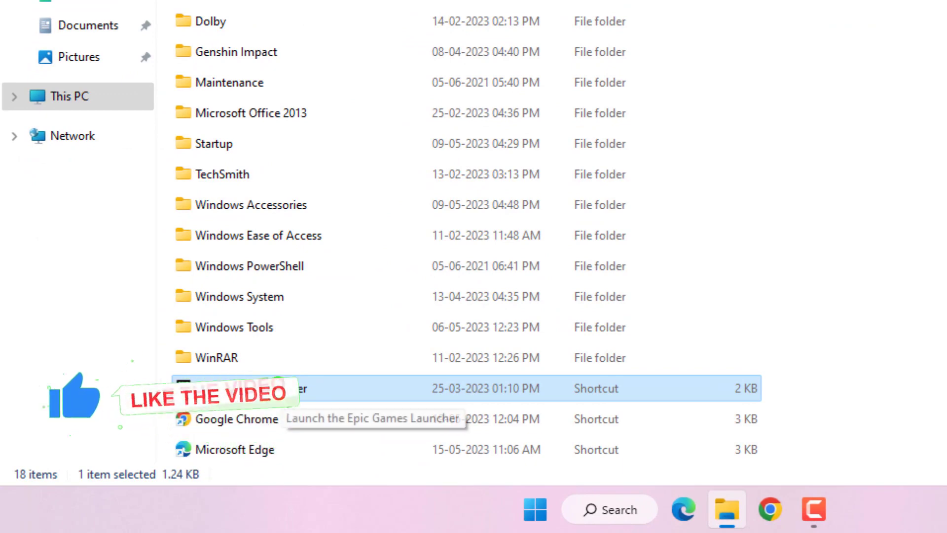
Bring up the Epic Games Launcher shortcut's Properties window
{"action": "right_click", "coordinate": [242, 389]}
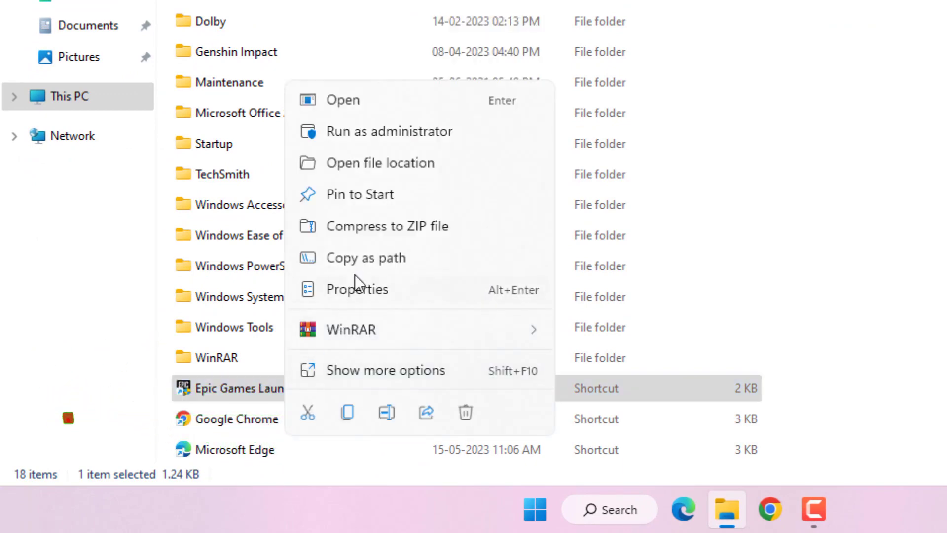
{"action": "left_click", "coordinate": [358, 289]}
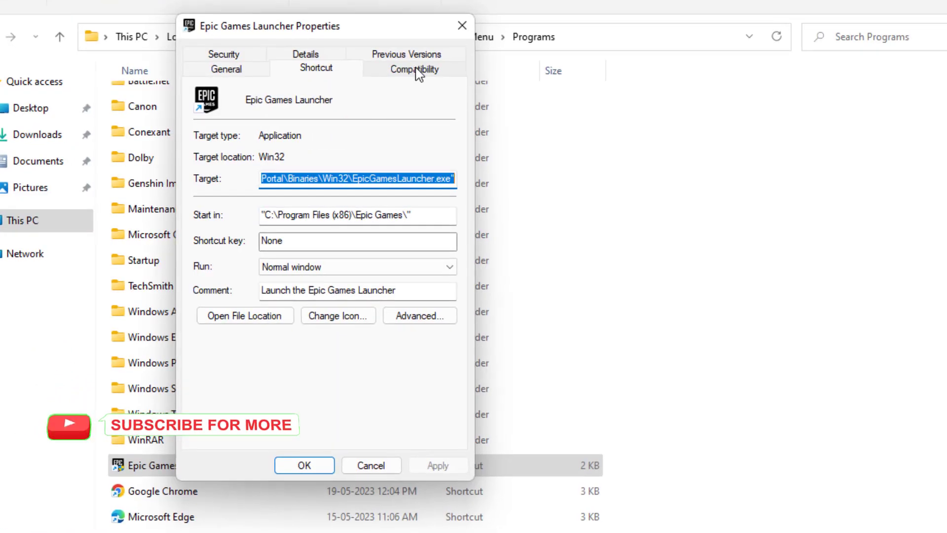
Apply Windows 8 compatibility mode and Run as administrator to the shortcut and confirm
{"action": "left_click", "coordinate": [413, 68]}
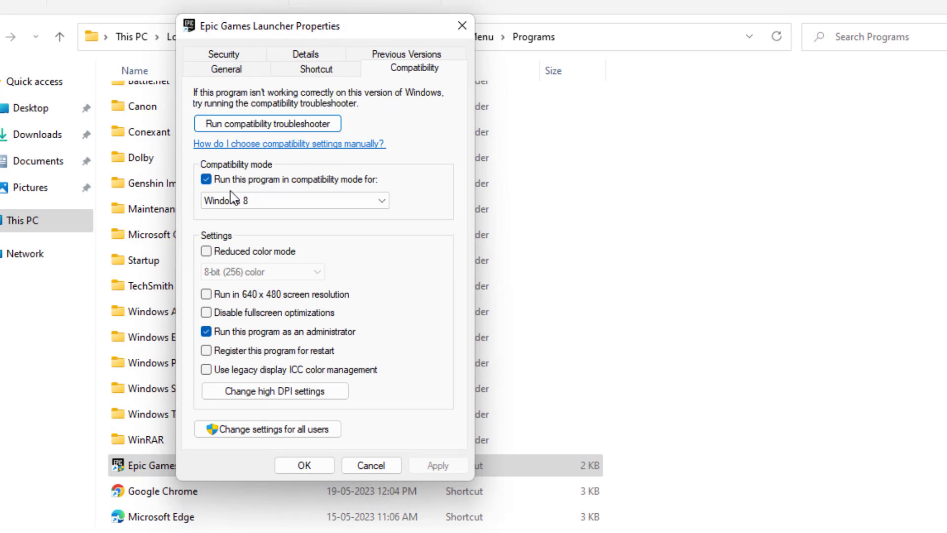
{"action": "mouse_move", "coordinate": [327, 187]}
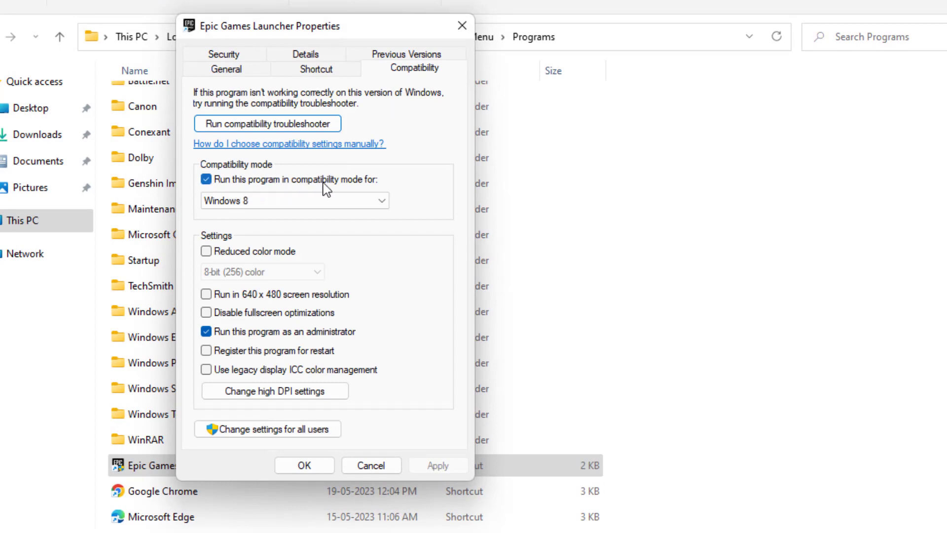
{"action": "mouse_move", "coordinate": [225, 342]}
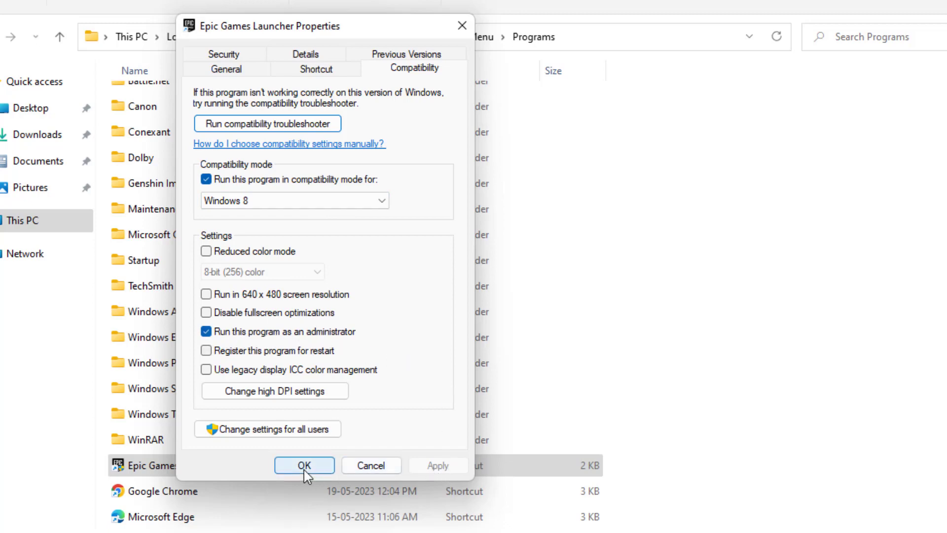
{"action": "left_click", "coordinate": [304, 466]}
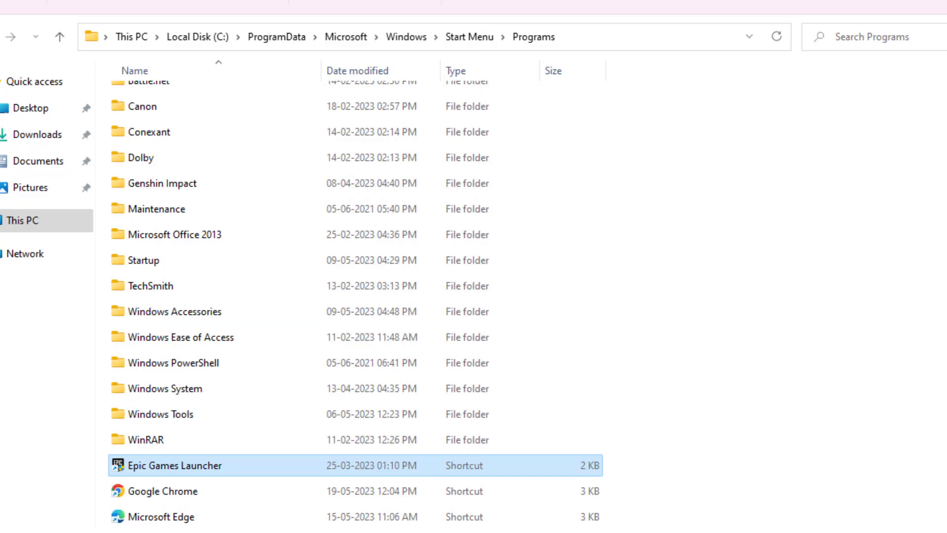